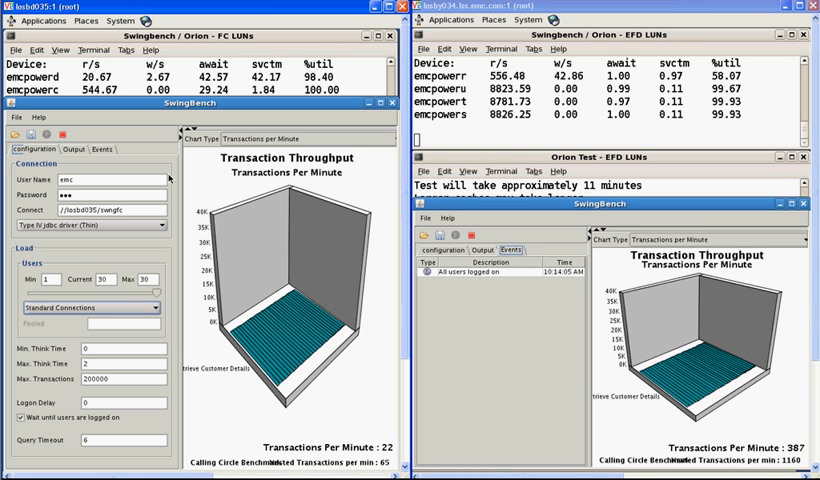
Step: Collapse the FC run's side panel so the Transaction Throughput chart fills the window
left_click(100, 148)
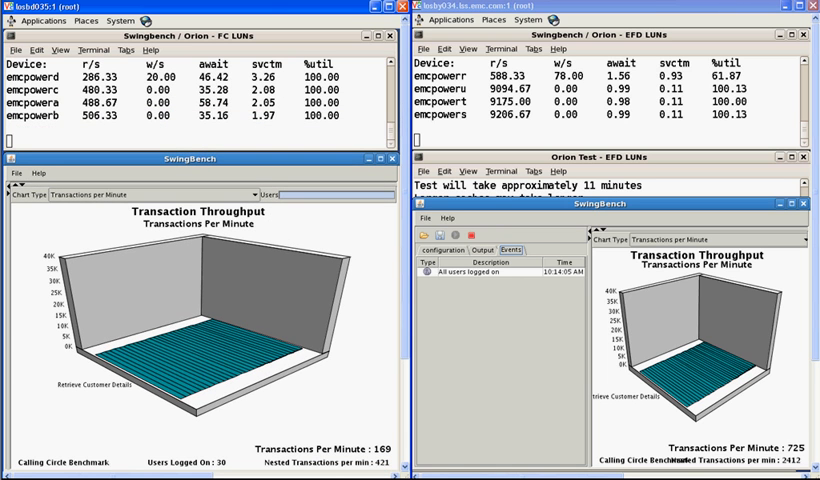
Step: Widen the EFD run's side panel and show its event log with all users logged on
left_click(440, 250)
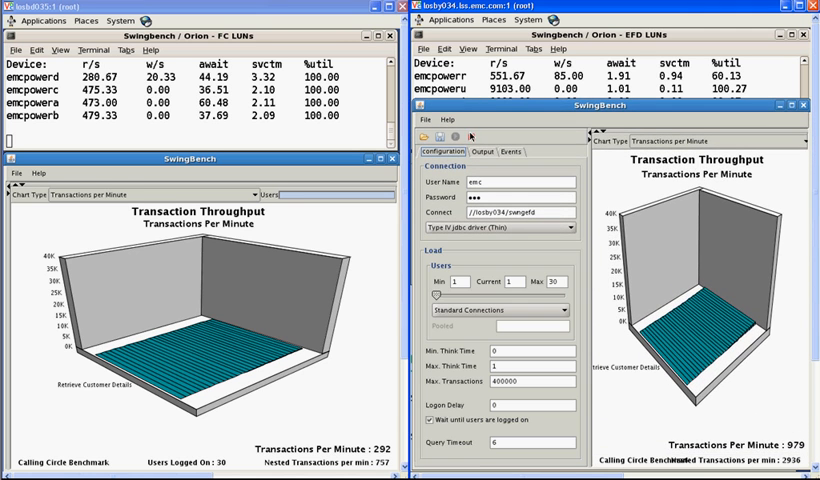
left_click_drag(448, 294, 564, 294)
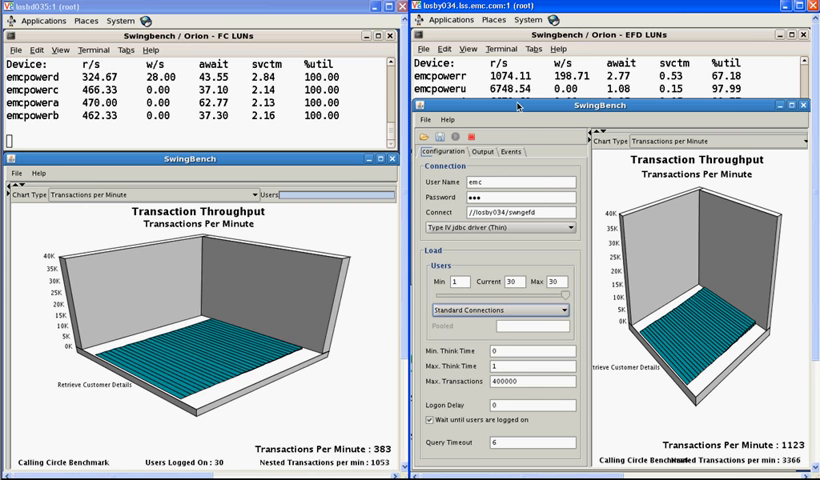
left_click(508, 160)
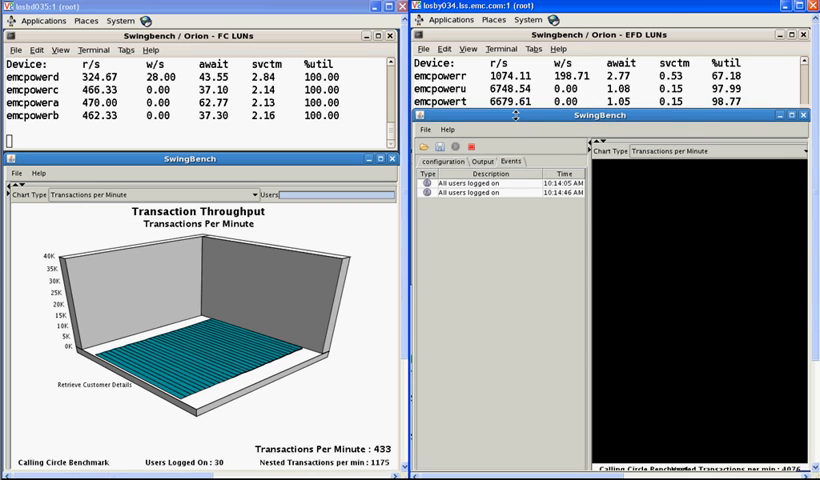